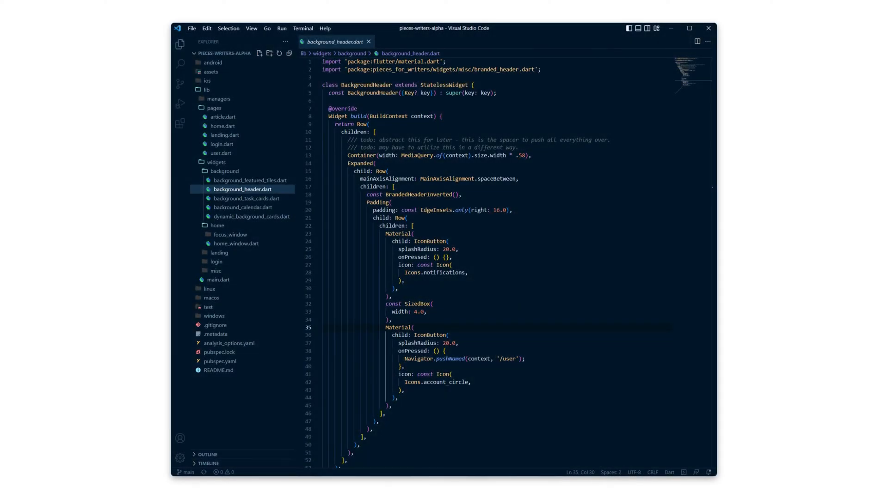
Step: Find 'pieces' in the Extensions marketplace and install Pieces for VS Code
left_click(180, 123)
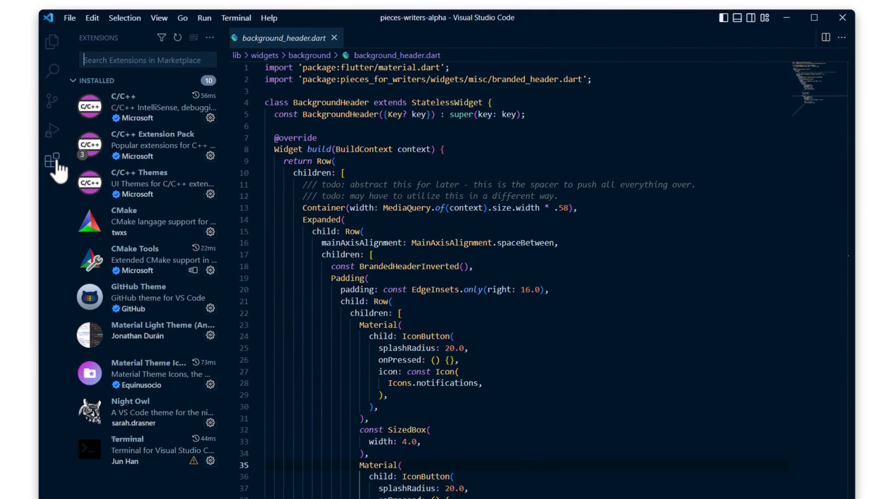
type("pieces")
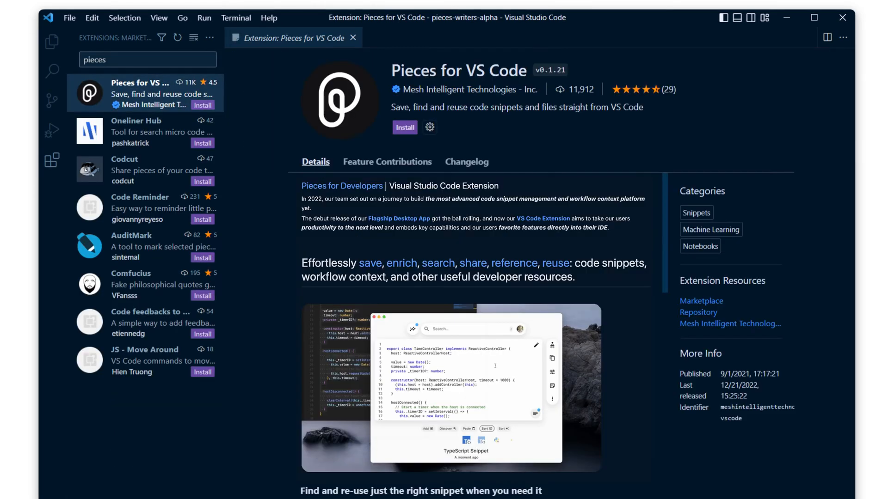
left_click(404, 127)
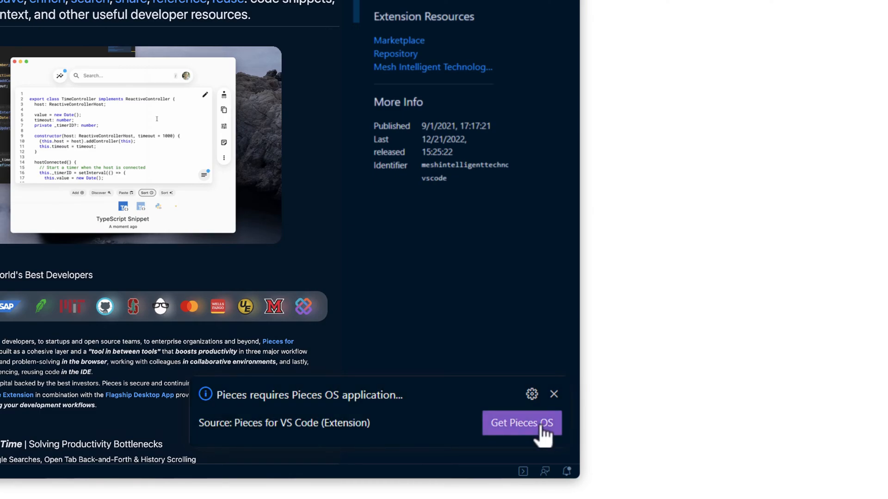
Step: Get Pieces OS from the notification, download the Windows installer and run it
left_click(521, 423)
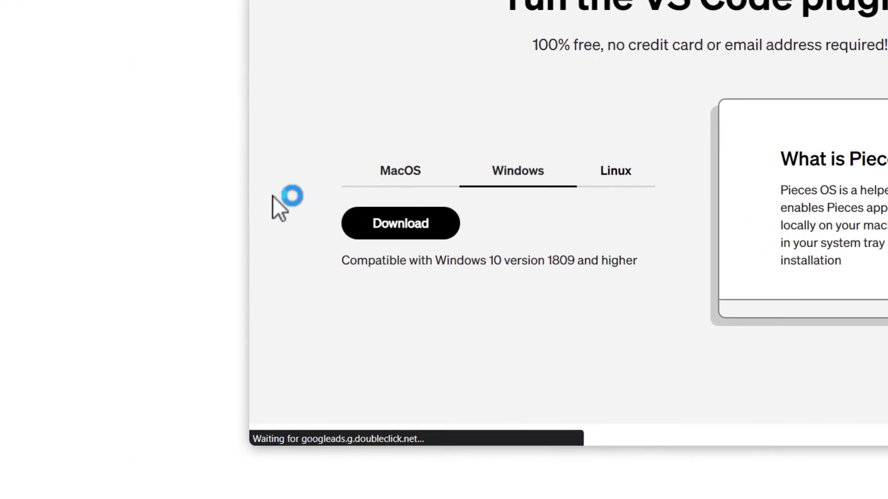
left_click(400, 223)
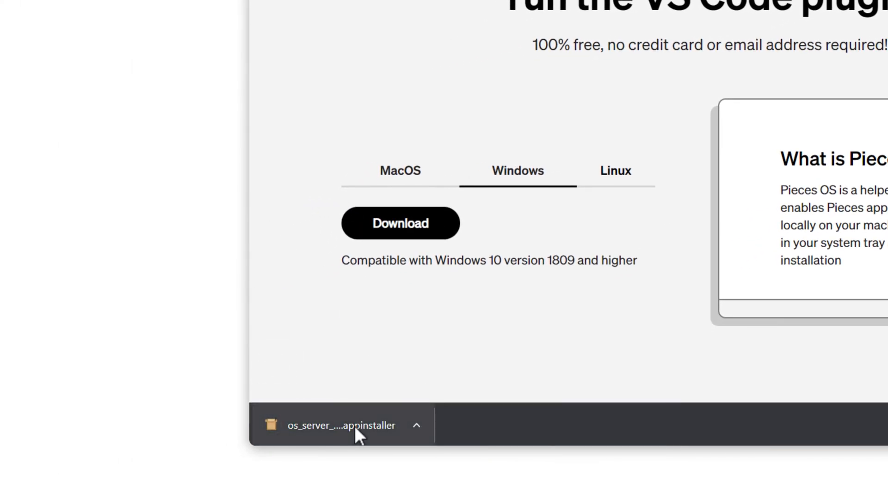
left_click(329, 425)
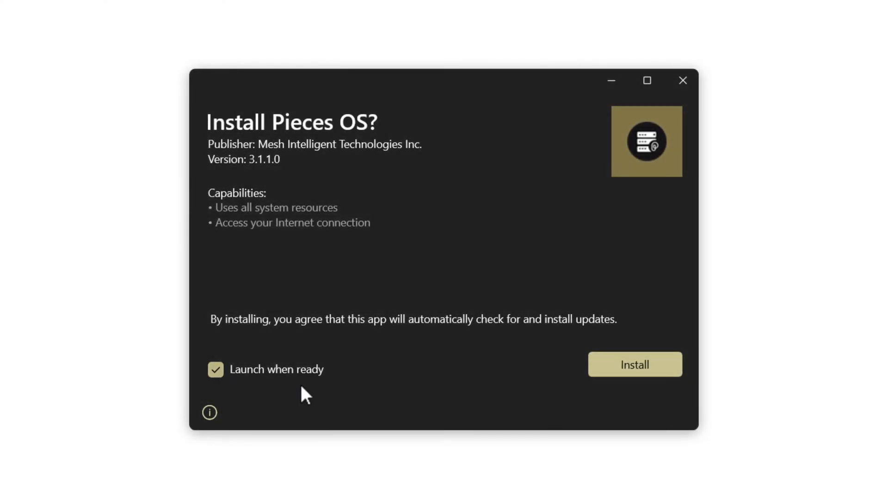
left_click(634, 365)
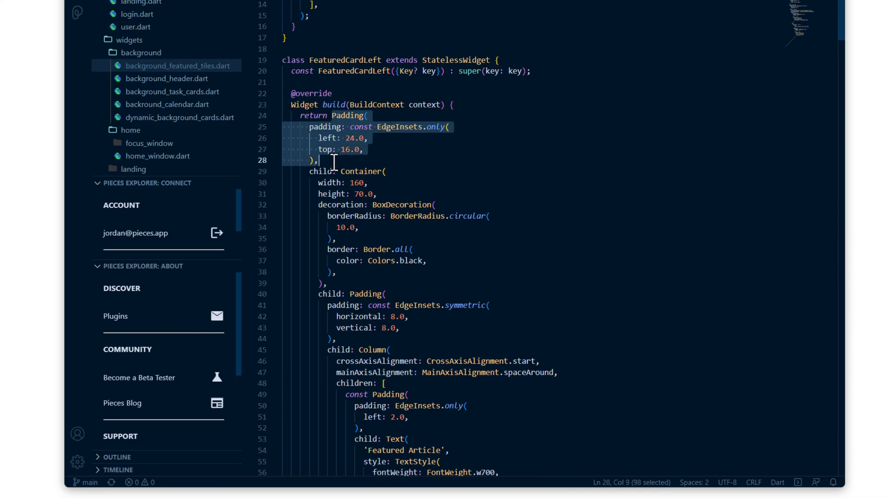
Step: Save the Padding block to Pieces, preview it and rename it 'Padding Widget'
right_click(333, 160)
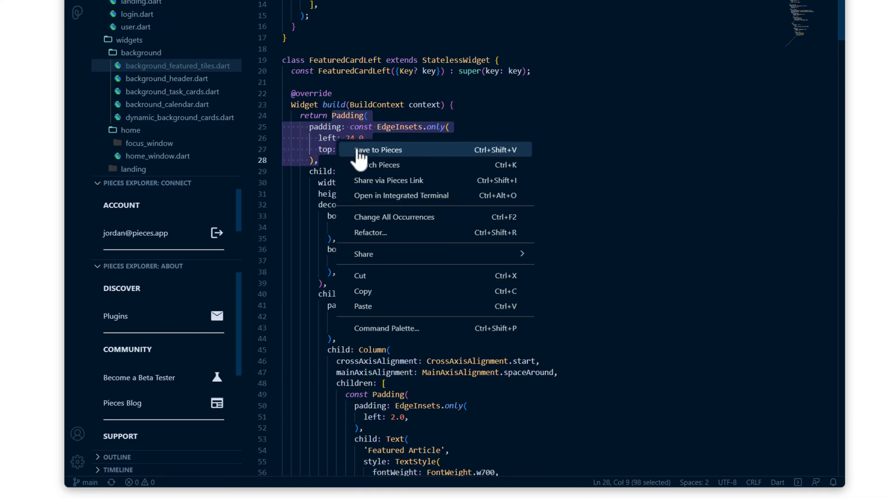
left_click(379, 150)
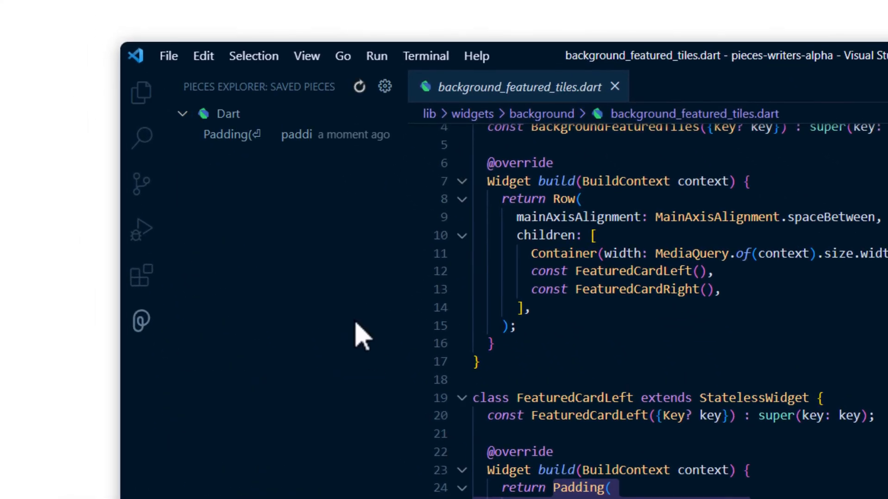
left_click(231, 135)
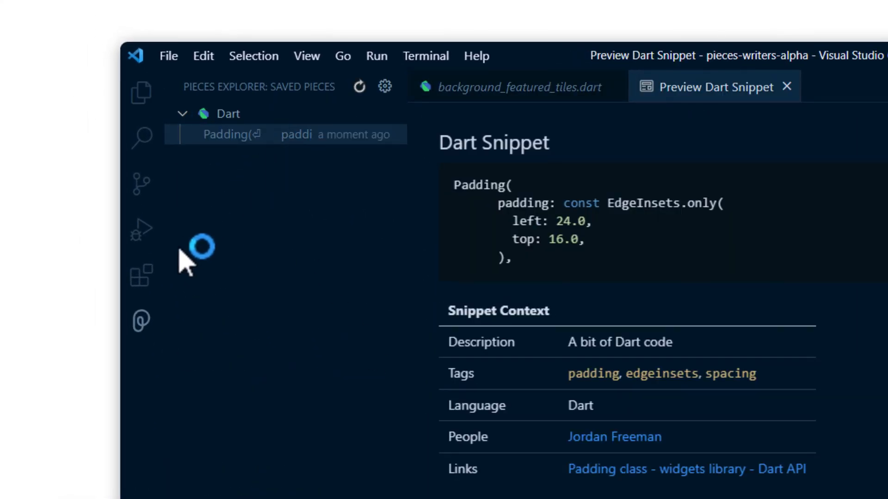
mouse_move(391, 315)
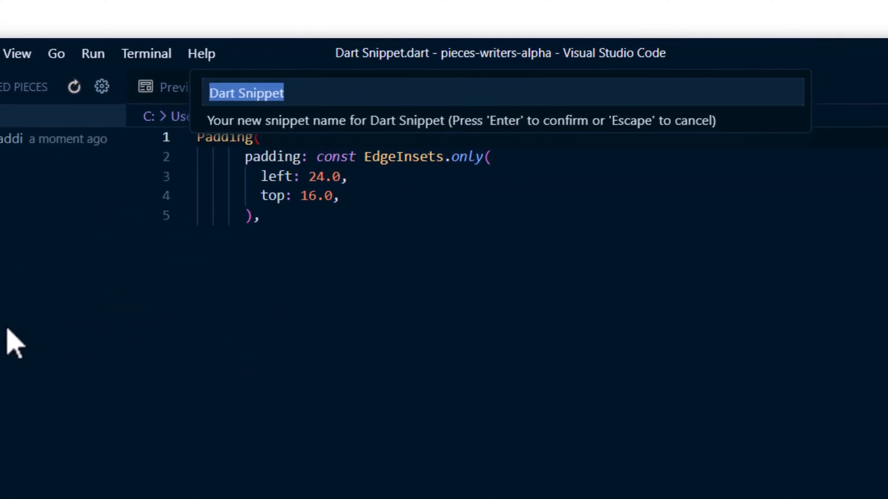
type("Padd")
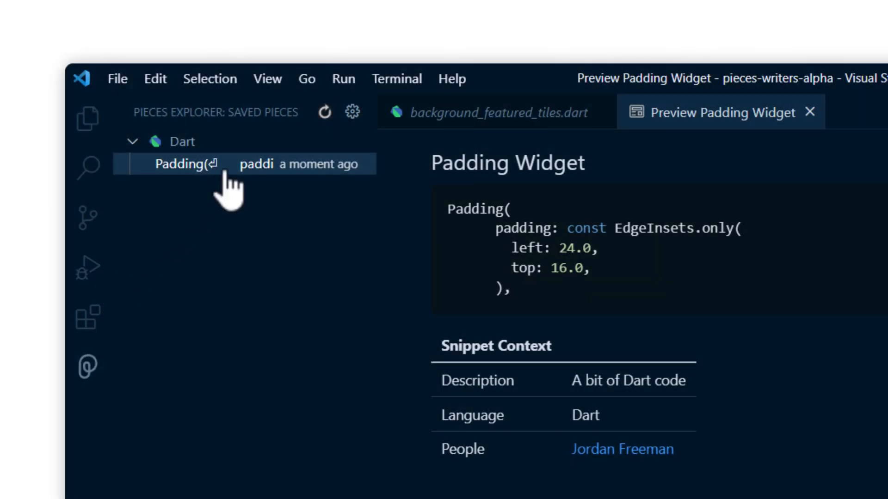
Step: Share the Padding Widget snippet via Pieces Link and copy the link to the clipboard
right_click(181, 164)
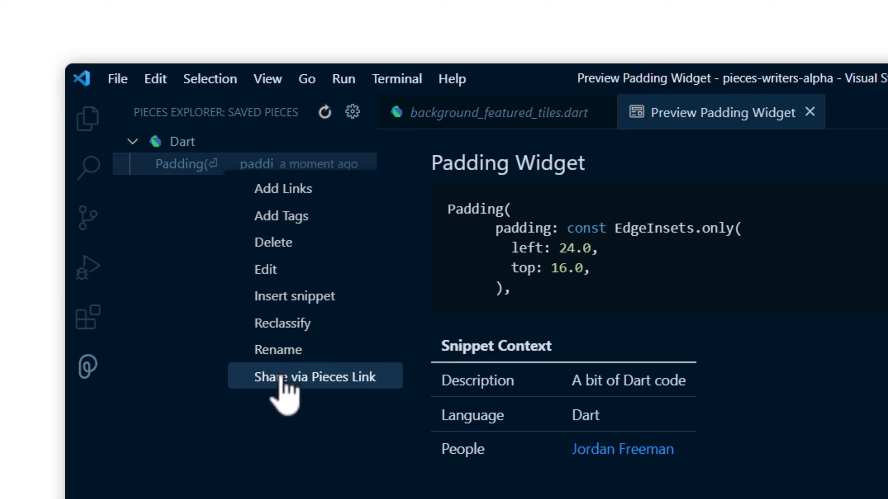
left_click(315, 377)
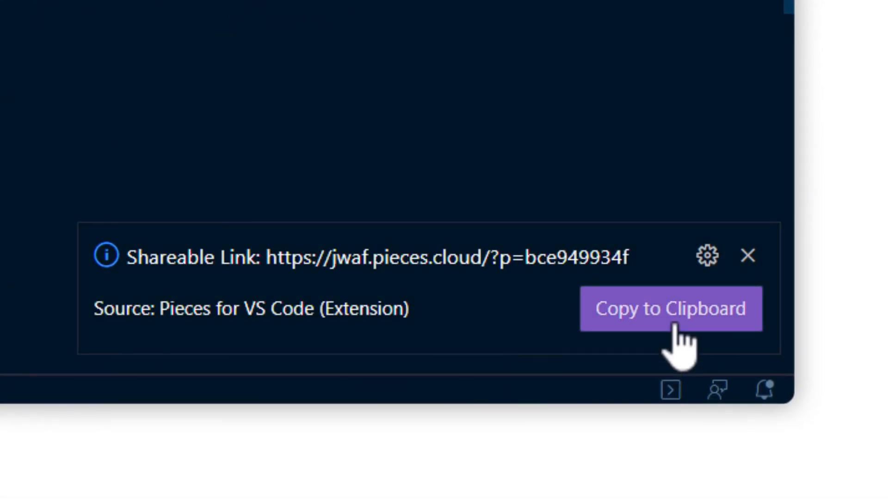
left_click(671, 309)
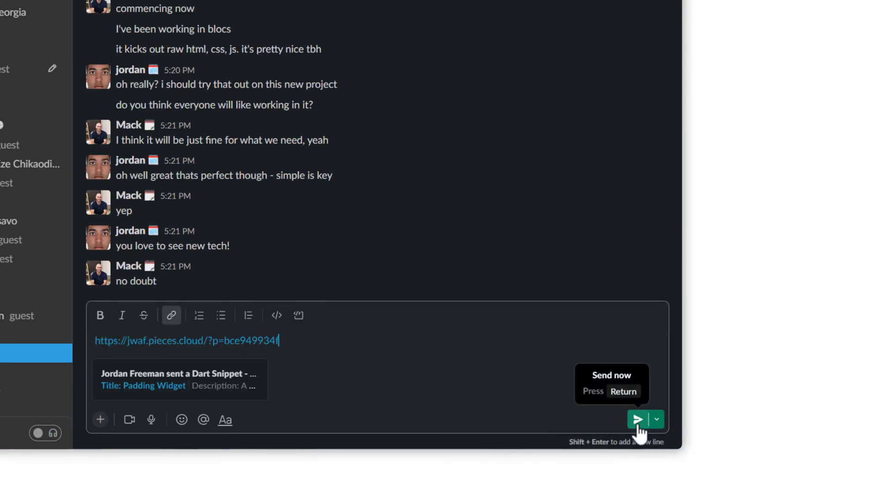
Step: Send the pasted Pieces link as a Slack message and follow the posted link
left_click(638, 420)
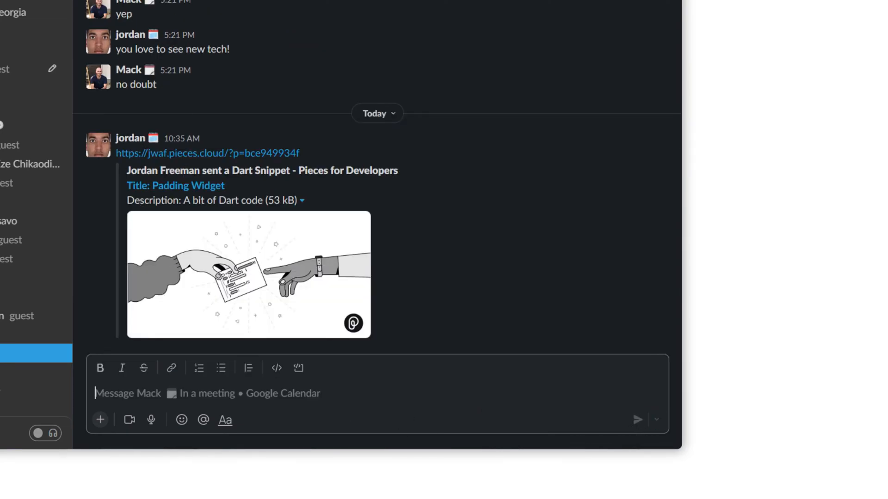
mouse_move(208, 153)
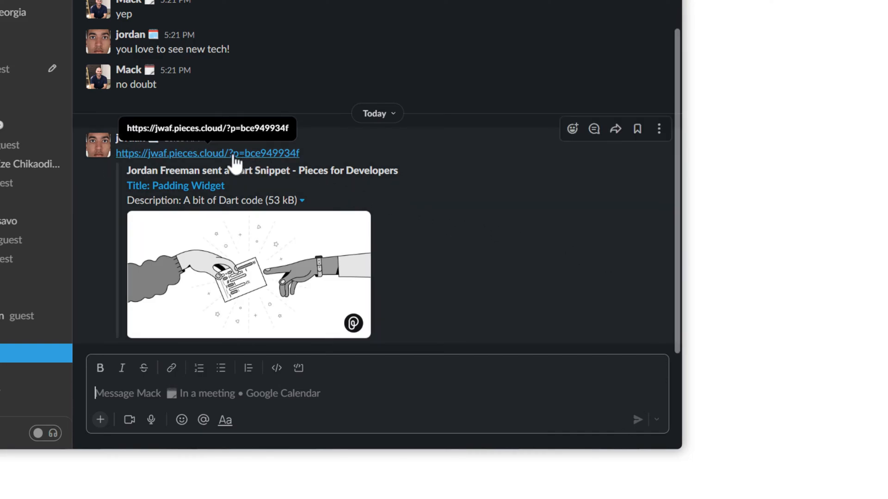
left_click(208, 153)
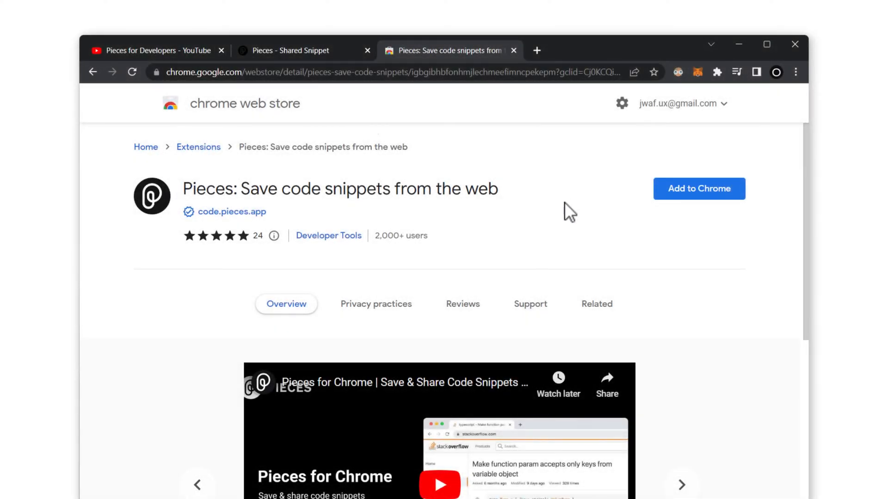
mouse_move(702, 201)
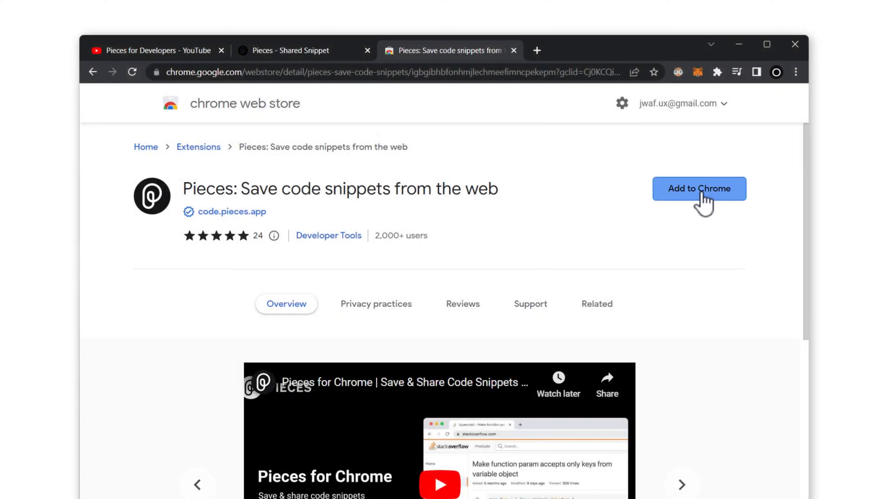
Step: Add the Pieces extension to Chrome and confirm adding it
left_click(699, 189)
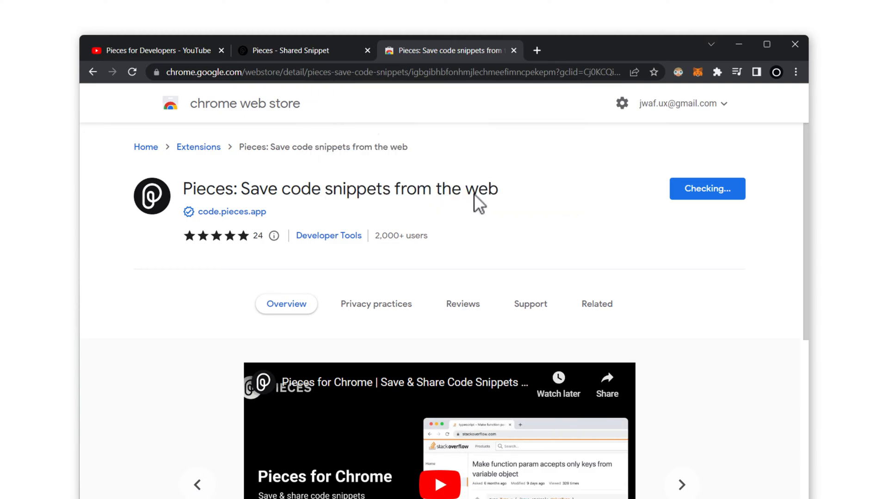
mouse_move(630, 192)
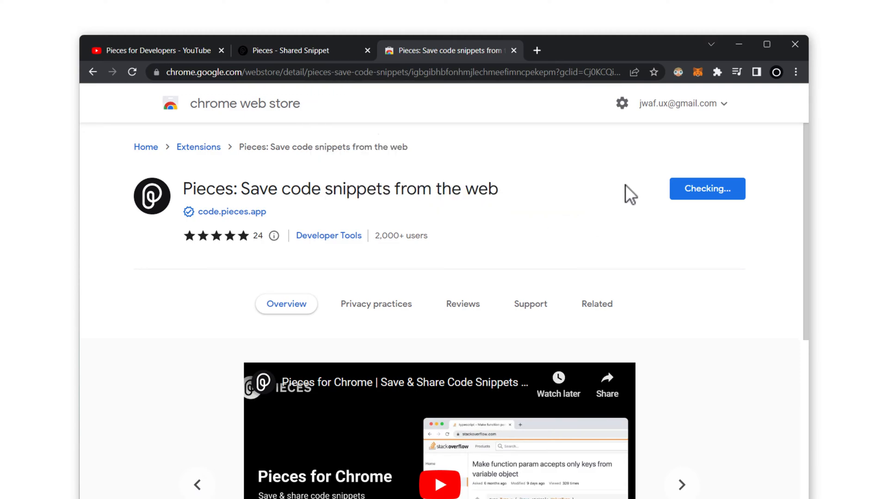
left_click(706, 189)
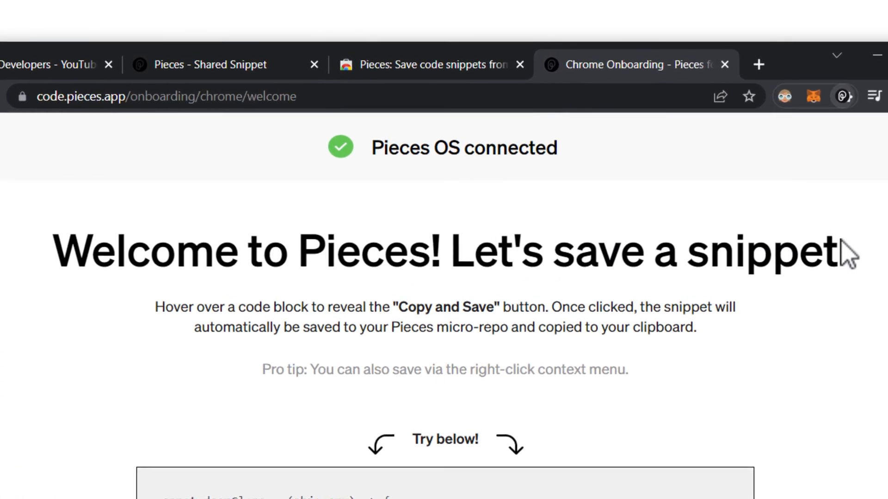
Step: Save the sample deepClone snippet in the onboarding and finish the walkthrough
scroll("down", 3)
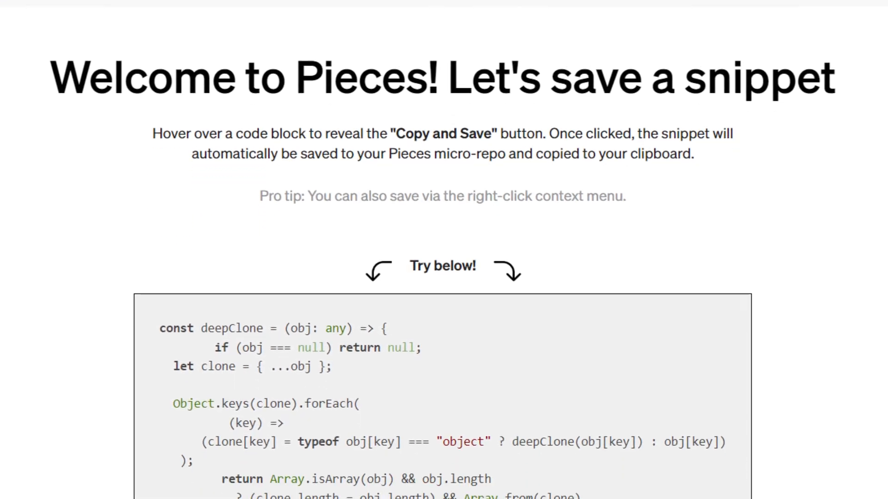
scroll("down", 3)
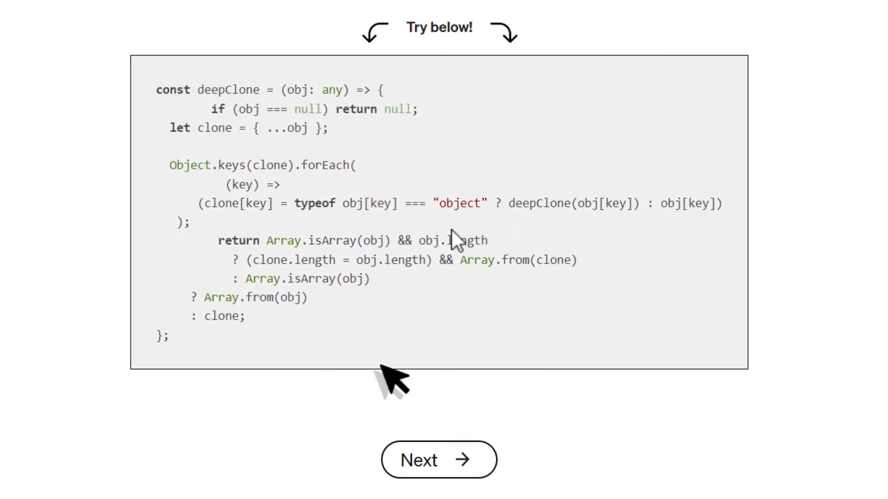
left_click(439, 460)
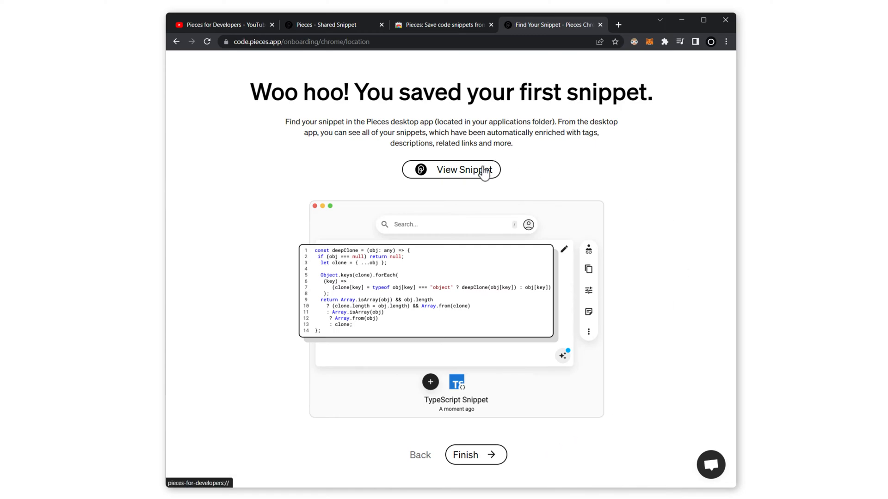
mouse_move(486, 456)
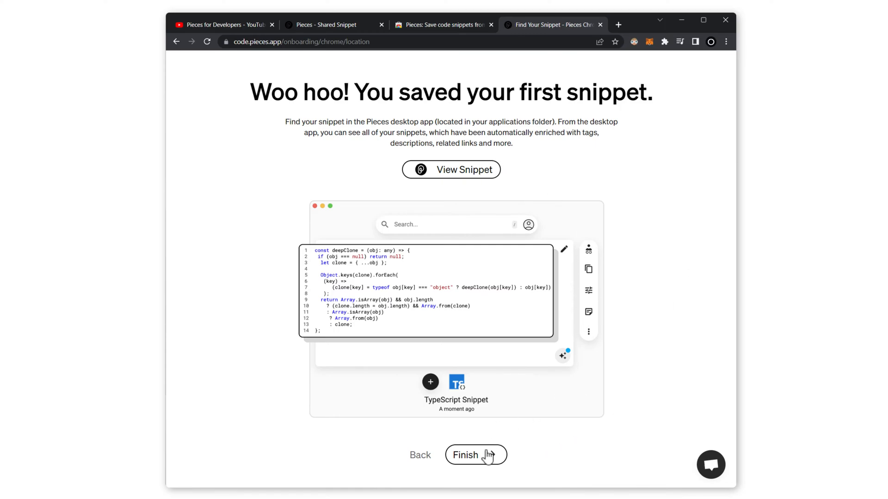
left_click(617, 24)
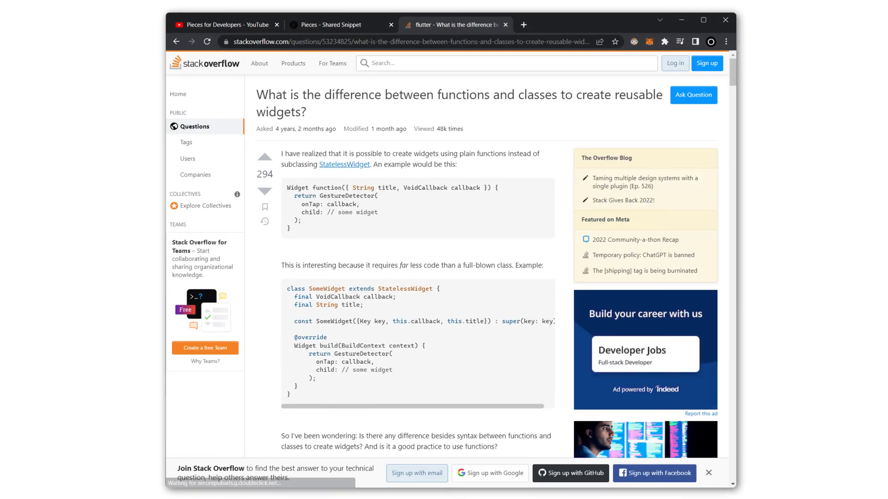
Step: Save the SomeWidget class code block from the question to Pieces via Copy and Save
scroll("down", 3)
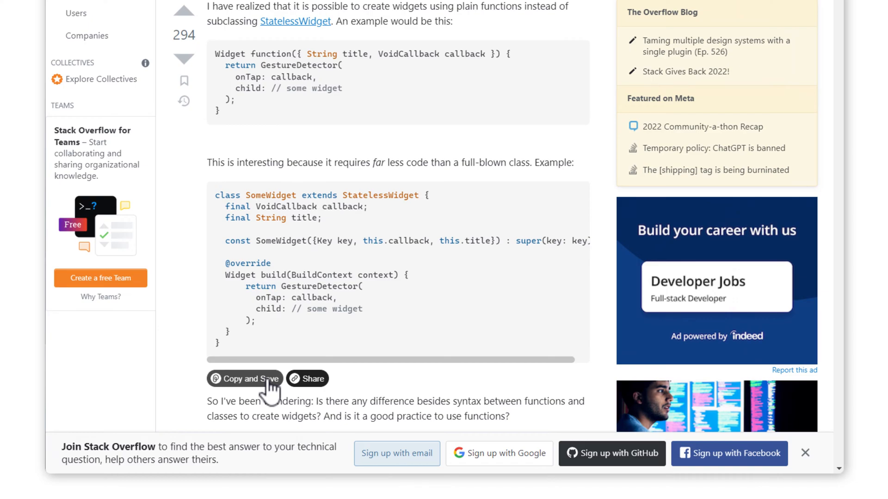
left_click(244, 379)
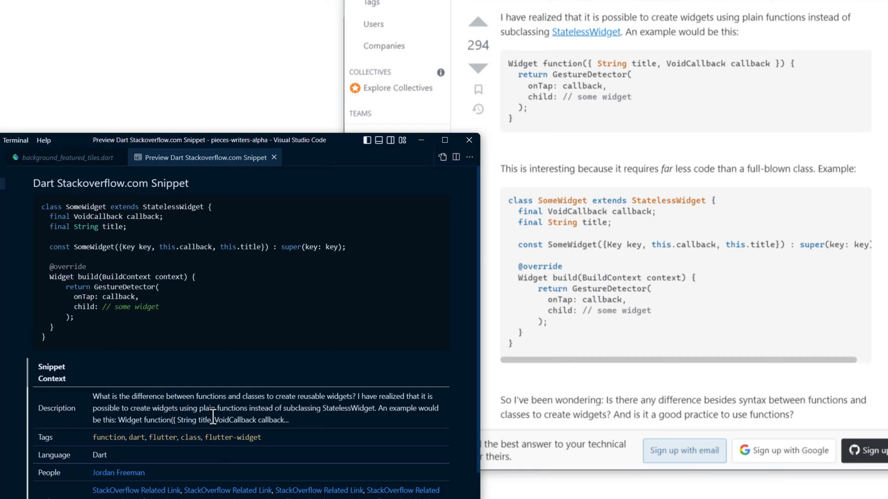
mouse_move(189, 386)
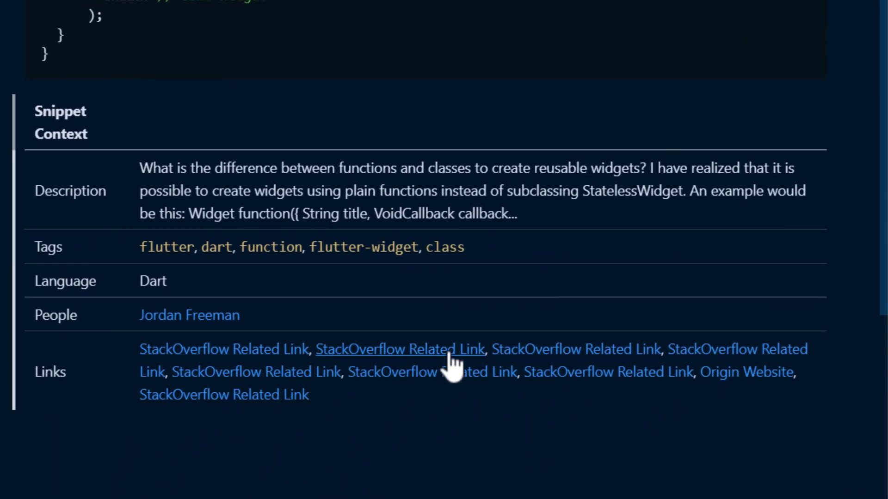
mouse_move(533, 382)
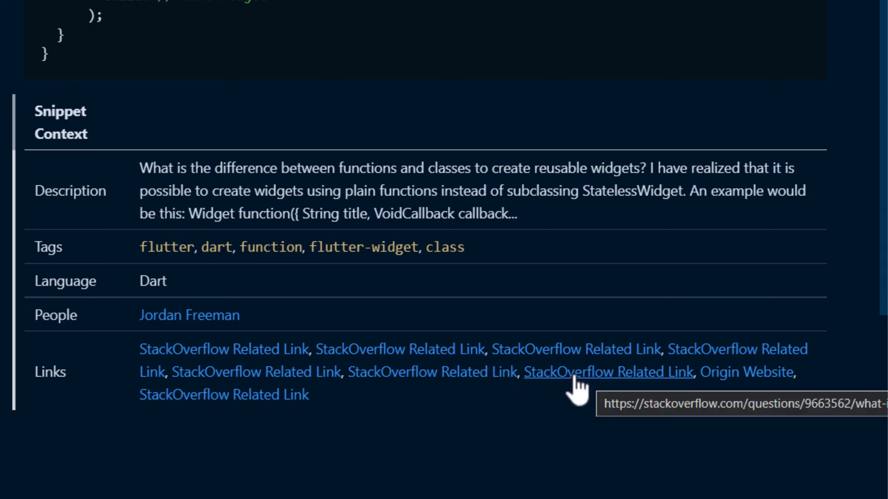
mouse_move(746, 372)
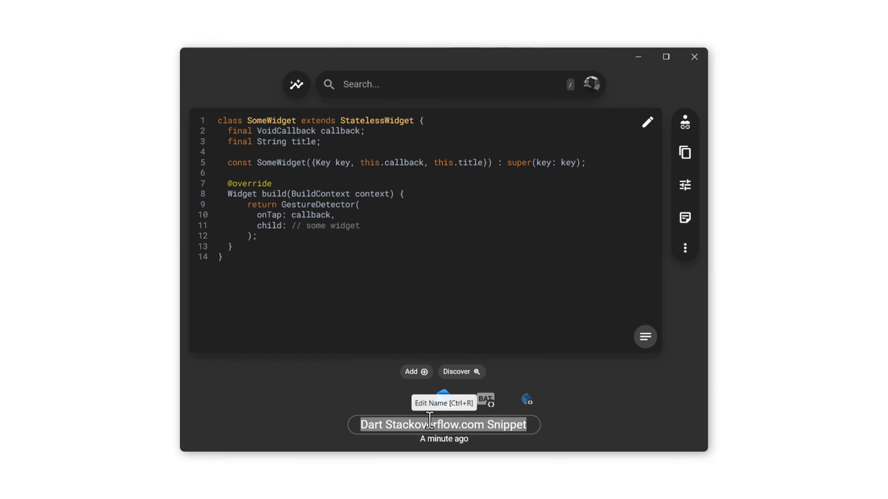
Step: Rename the snippet 'GestureDetector' and show its description, five tags and nine related links
type("GestureDetector")
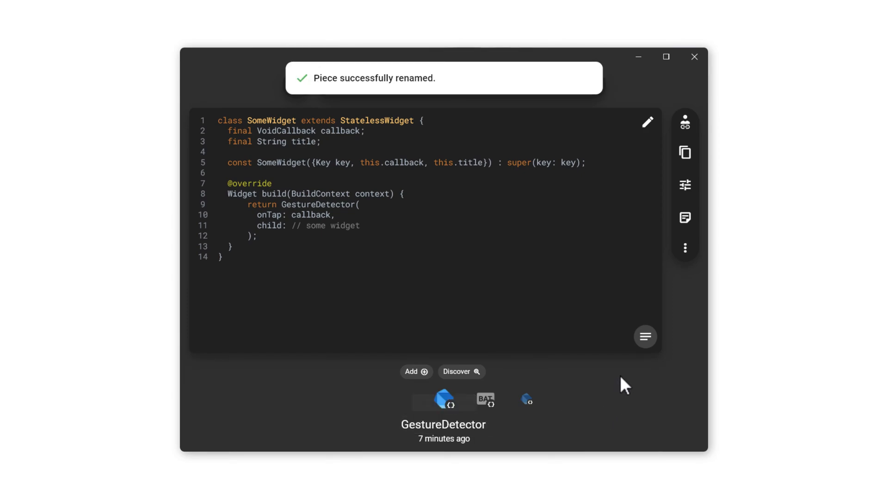
left_click(644, 336)
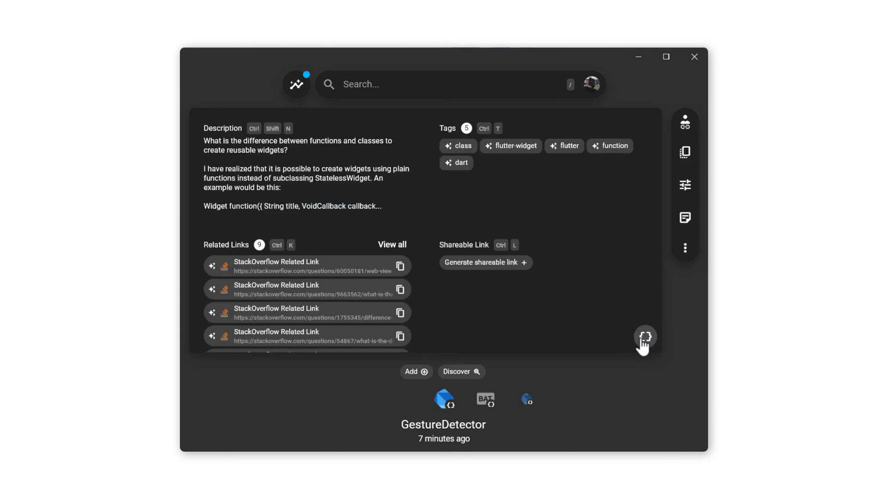
mouse_move(645, 336)
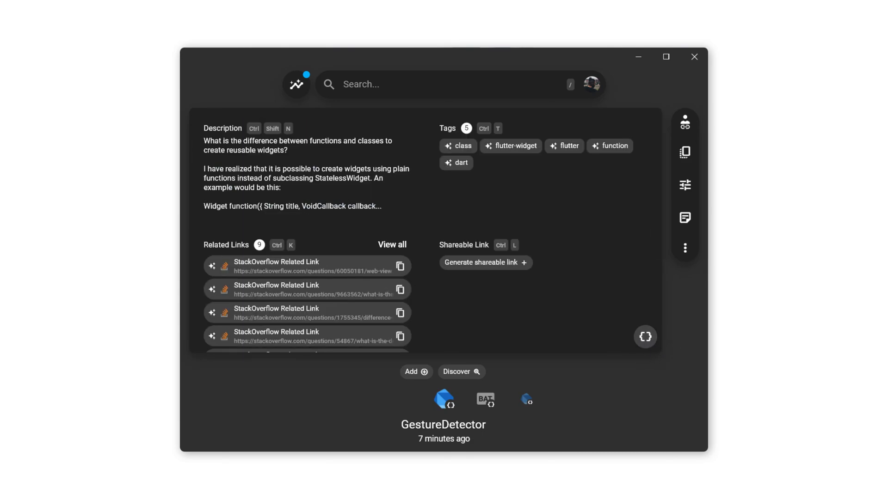